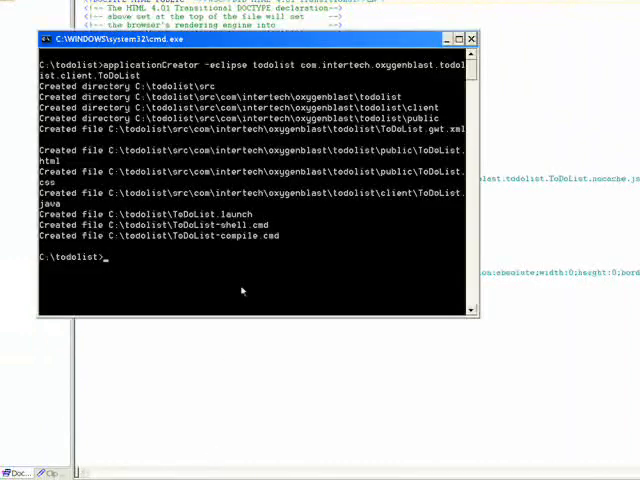
pyautogui.moveTo(248, 278)
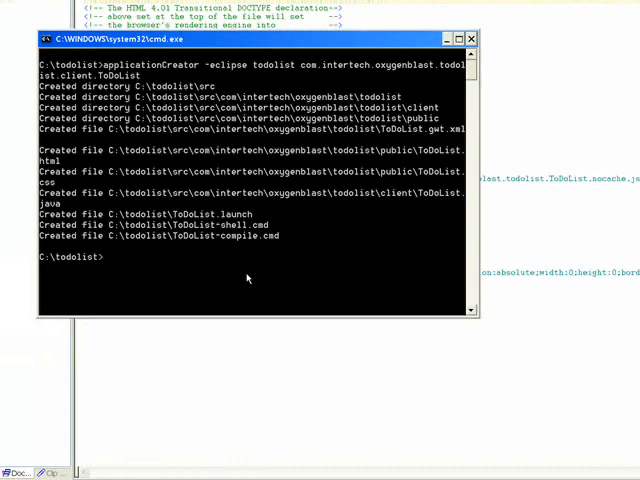
# Step: Run ToDoList-shell.cmd from C:\todolist to start the app in hosted mode
pyautogui.write('Todo')
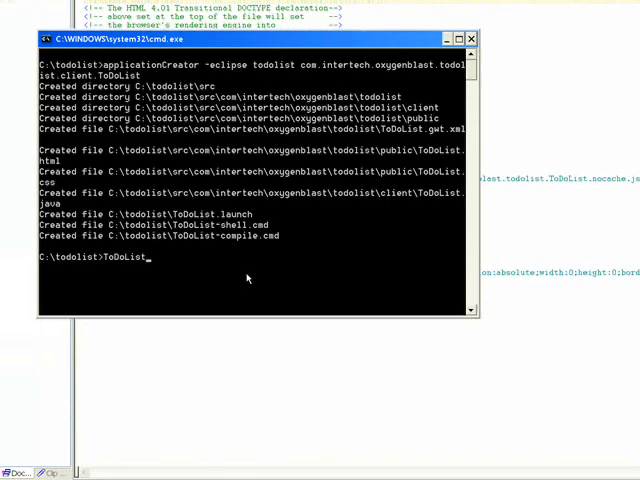
pyautogui.write('-shell.cmd')
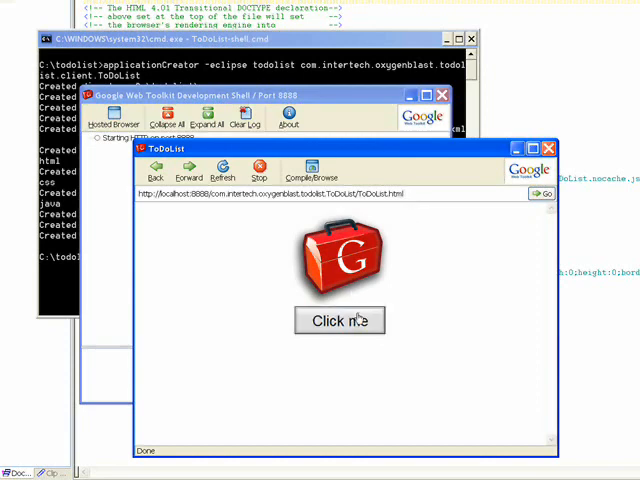
# Step: Use the sample's 'Click me' button to show the Welcome to GWT! popup, then close it
pyautogui.click(338, 320)
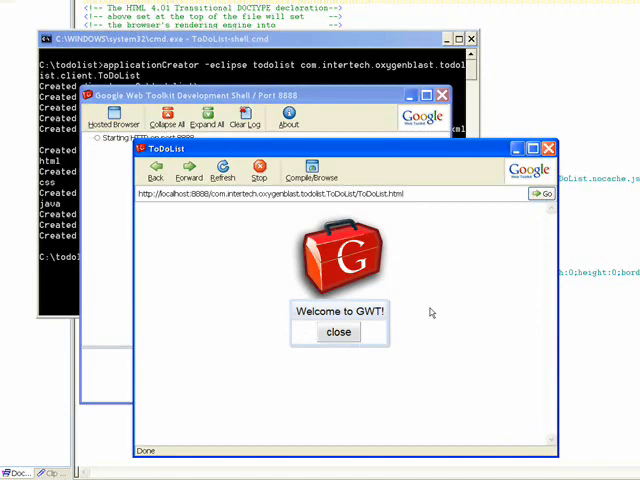
pyautogui.click(338, 332)
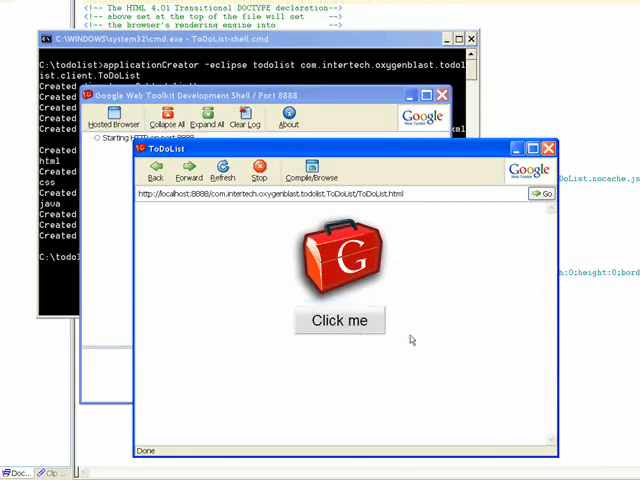
pyautogui.moveTo(444, 338)
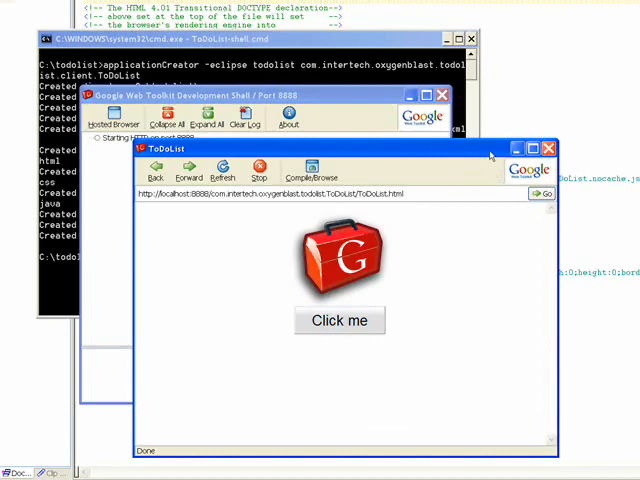
# Step: Close the hosted-mode browser and begin a ToDoList command at the C:\todolist prompt
pyautogui.click(556, 148)
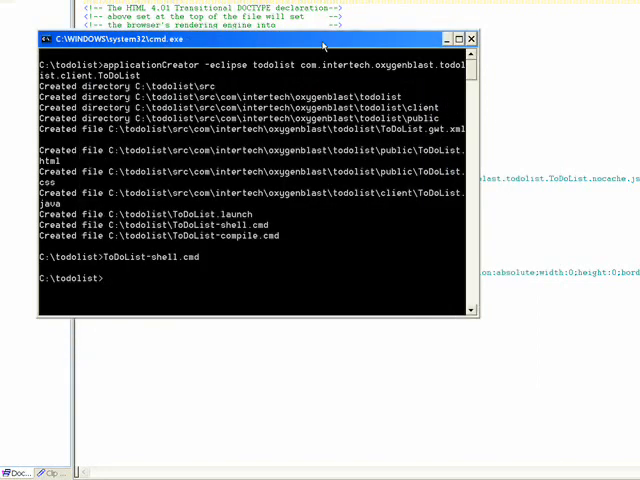
pyautogui.write('ToD')
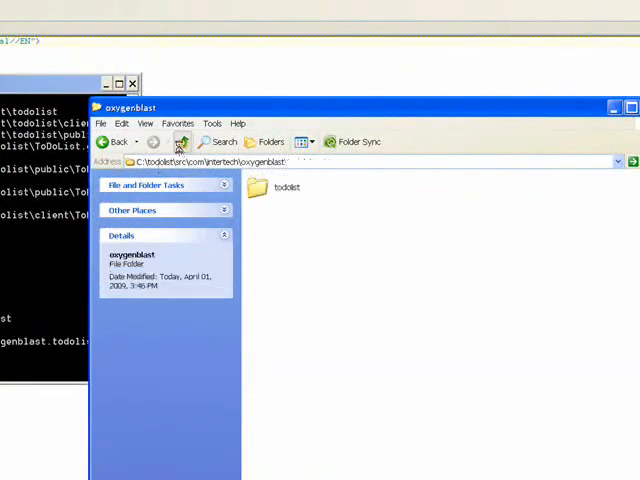
# Step: Navigate from C:\todolist into www and the com.intertech.oxygenblast.todolist output folder
pyautogui.click(180, 140)
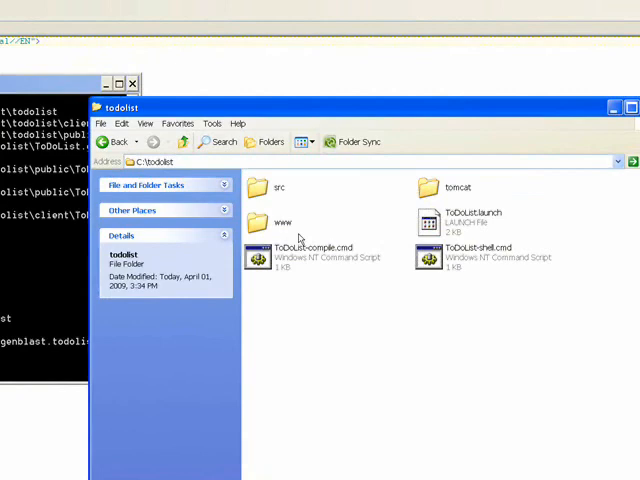
pyautogui.moveTo(268, 224)
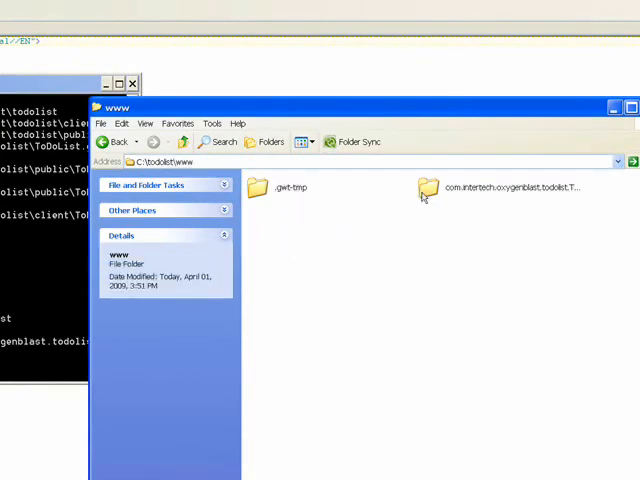
pyautogui.doubleClick(424, 188)
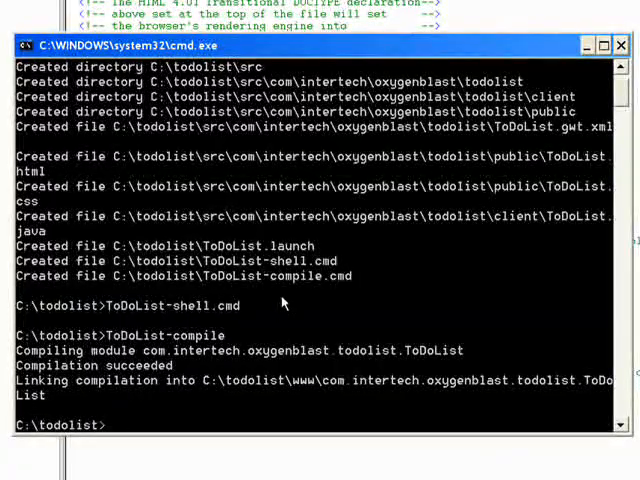
pyautogui.moveTo(490, 276)
pyautogui.write('ToDoList-compi')
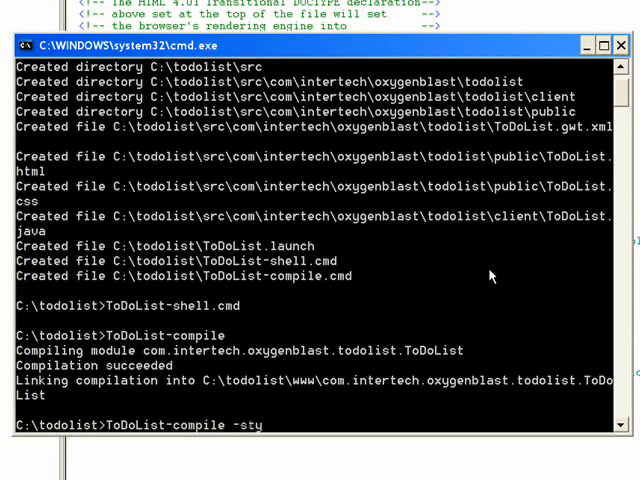
# Step: Run ToDoList-compile -style pretty to regenerate readable JavaScript output
pyautogui.write('le')
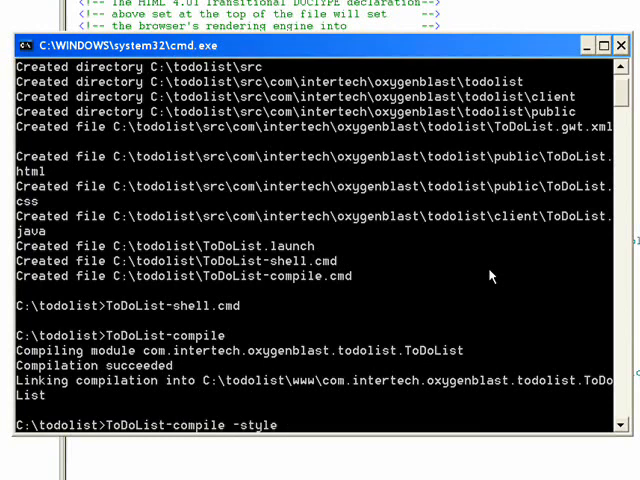
pyautogui.write('pretty')
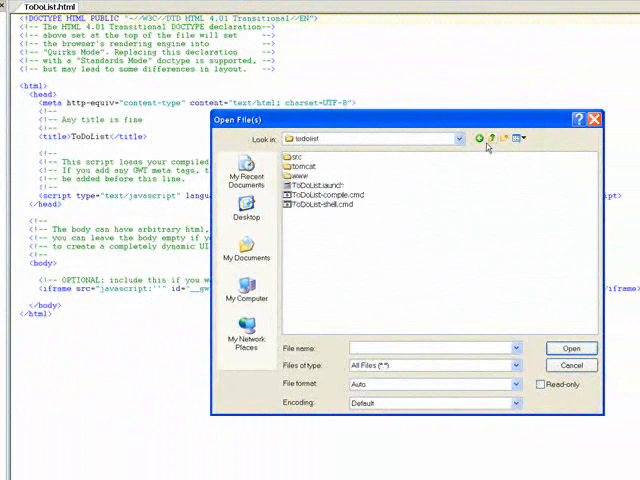
# Step: Browse into the compiled output folder under C:\todolist\www in the File Open dialog
pyautogui.doubleClick(304, 170)
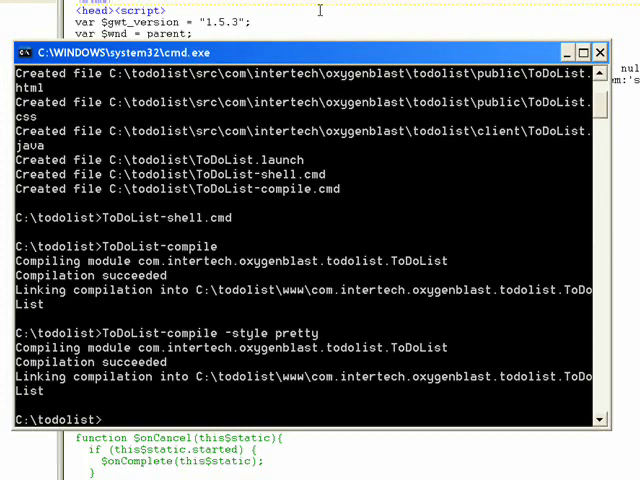
# Step: Enter projectCreator -eclipse at the todolist prompt for an Eclipse project
pyautogui.write('project')
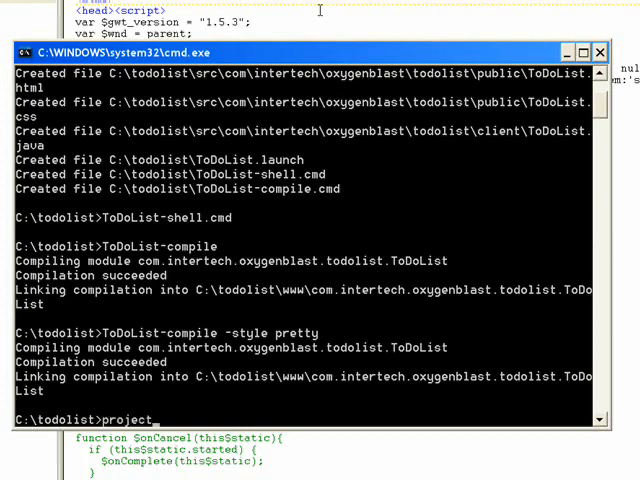
pyautogui.write('Creator')
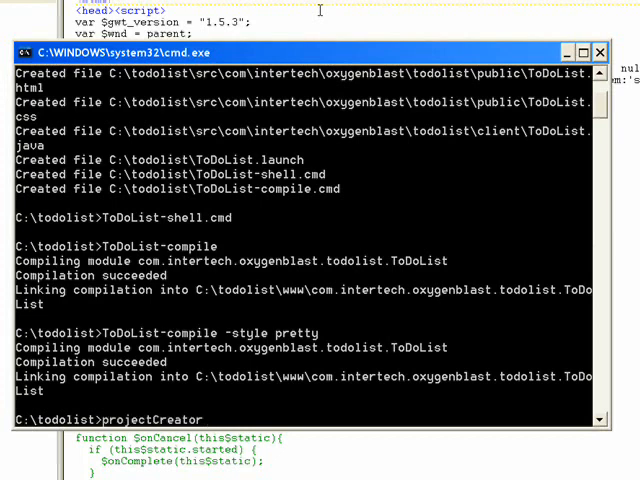
pyautogui.write('-ecli')
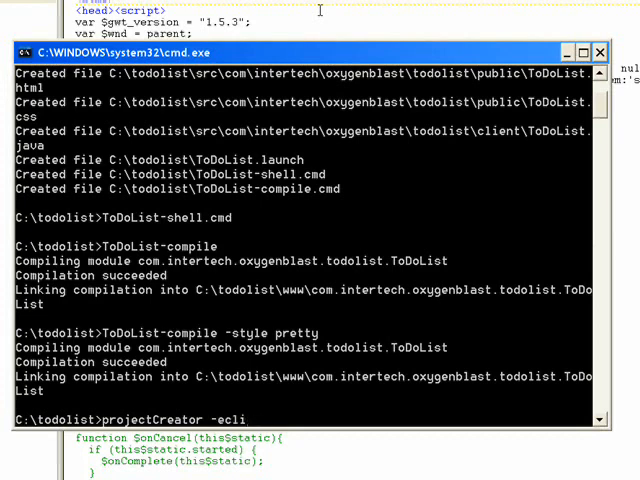